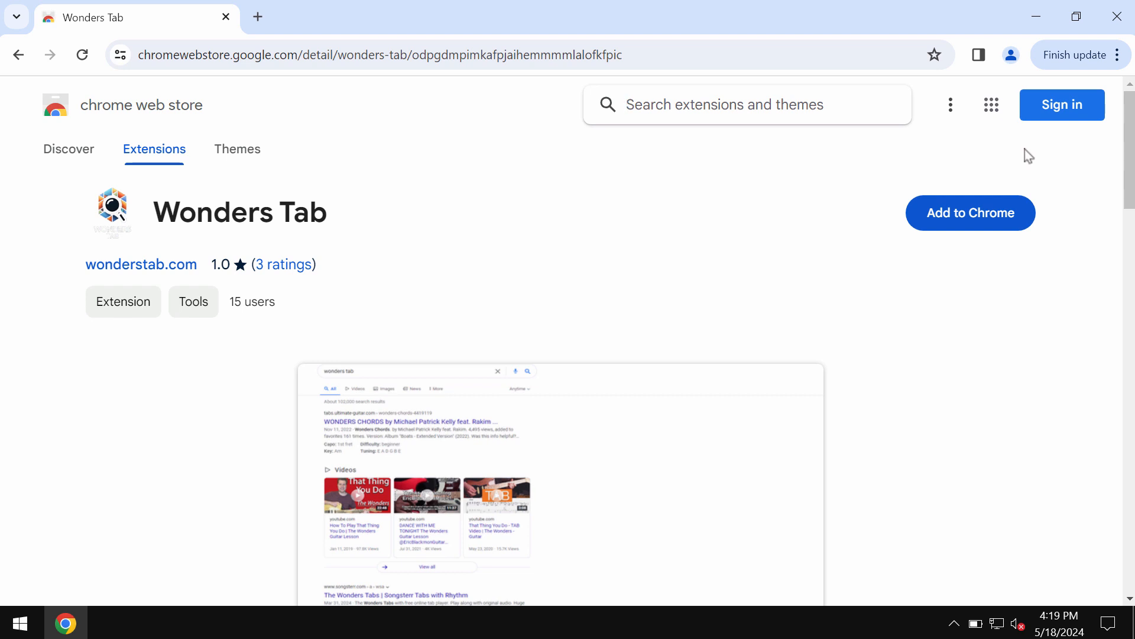
Add the Wonders Tab extension to Chrome from the Web Store and dismiss the added notice
click(724, 104)
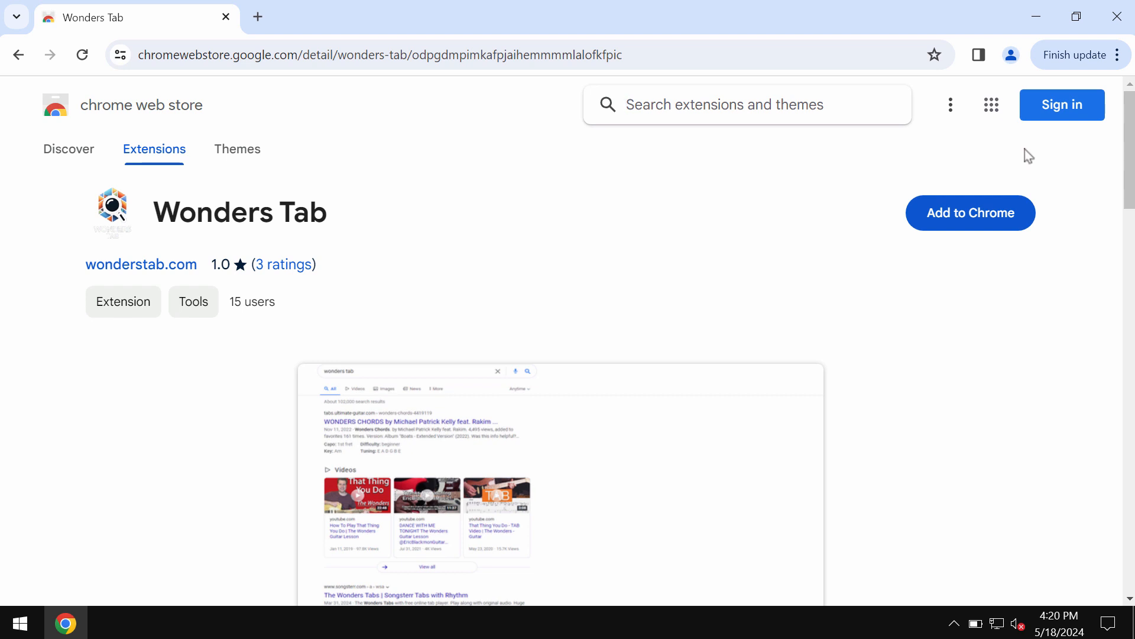
mouse_move(1009, 158)
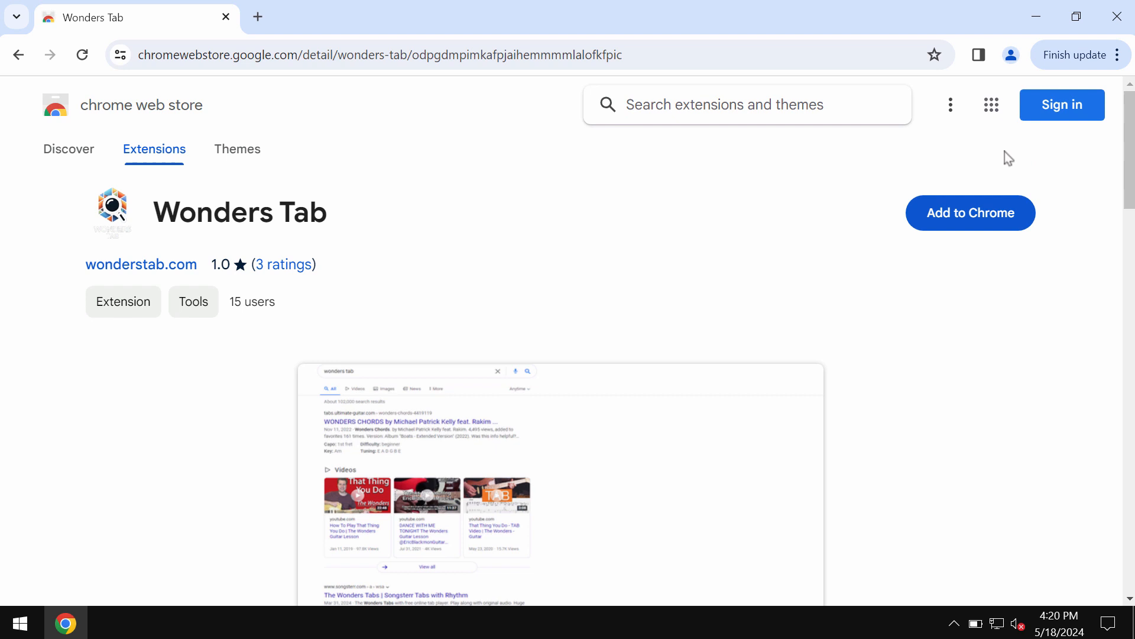
mouse_move(970, 213)
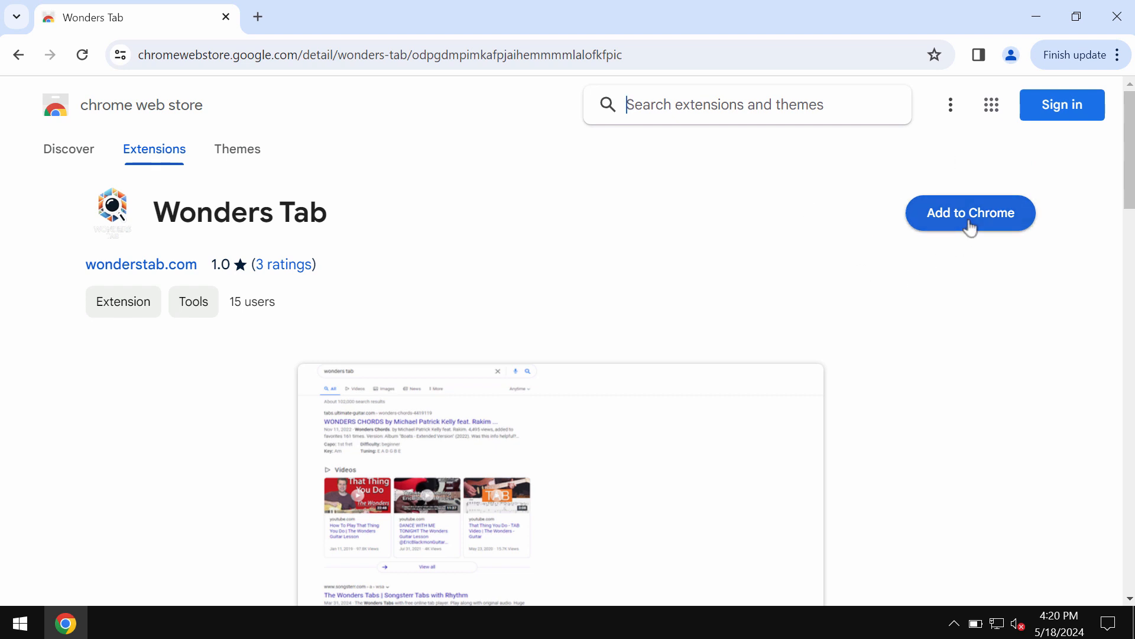
click(970, 213)
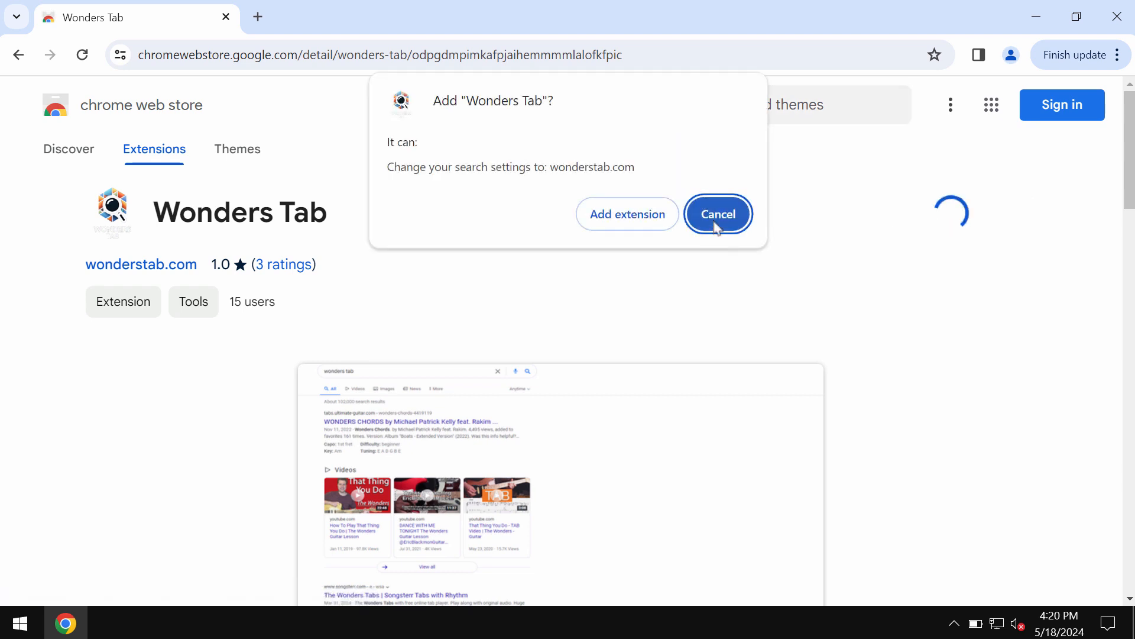
click(718, 214)
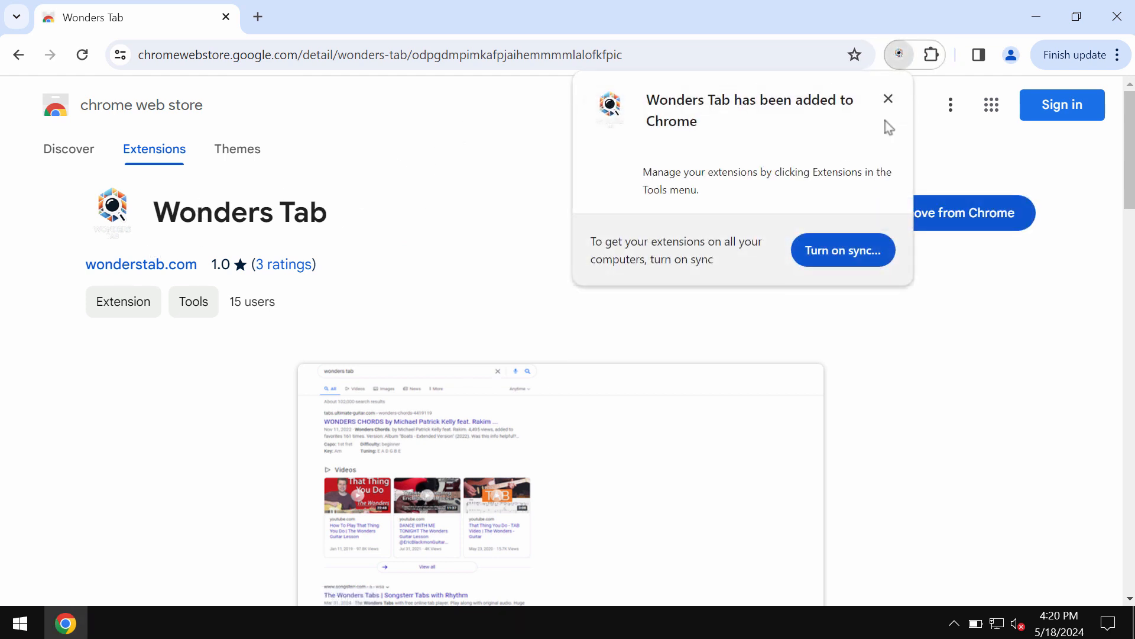
click(888, 98)
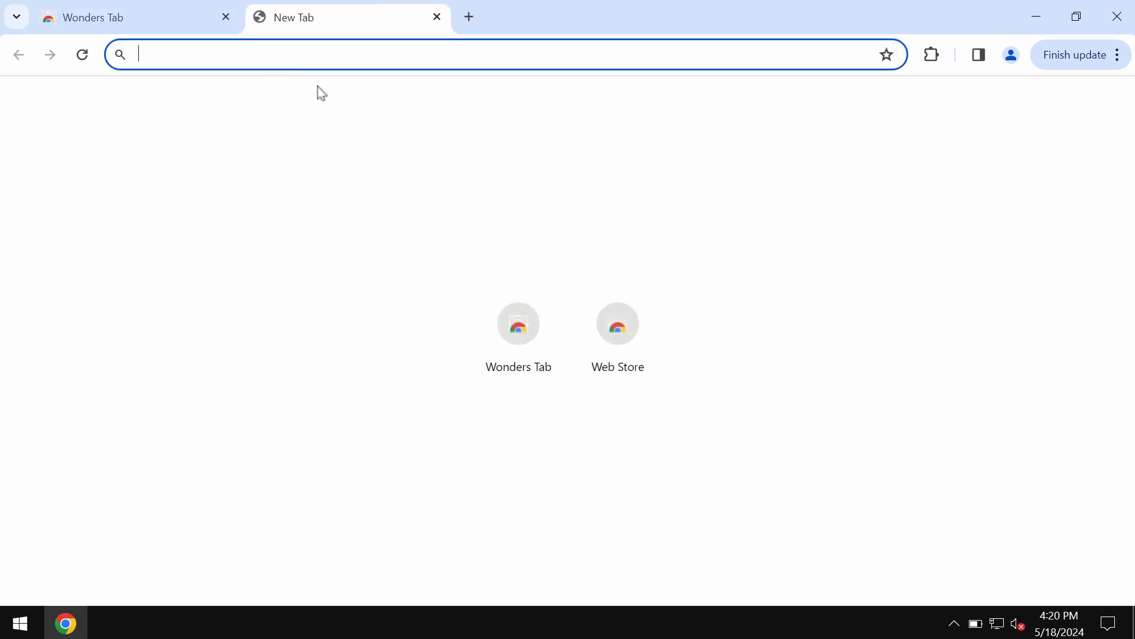
Run a test search 'DSadadsasda' from the new tab, which lands on Yahoo Search results
click(518, 324)
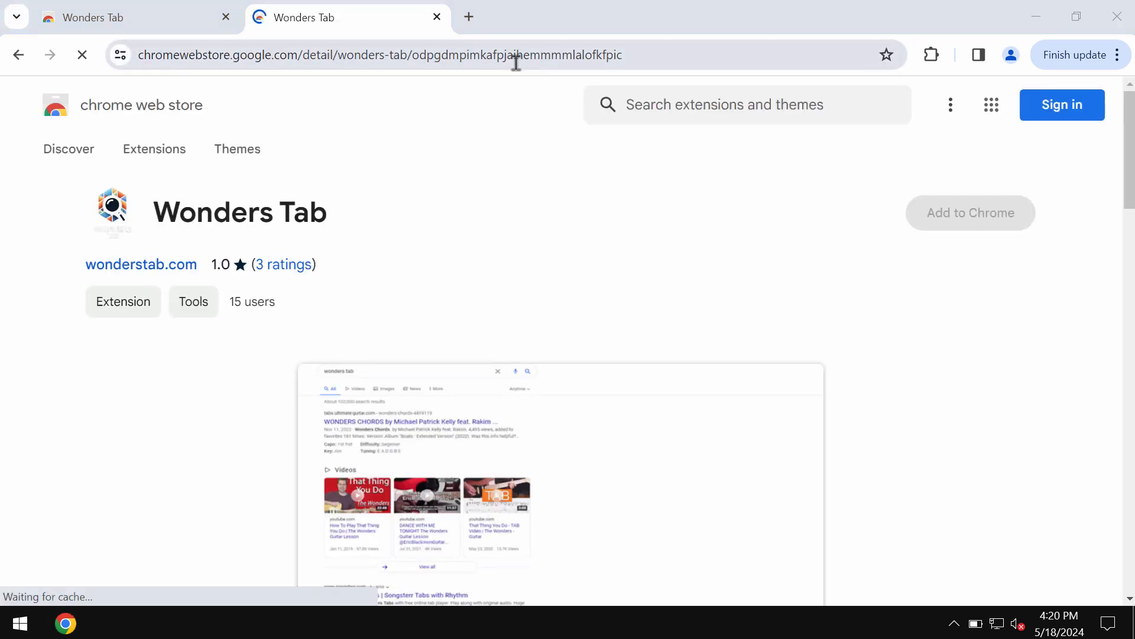
text(DSadadsasda)
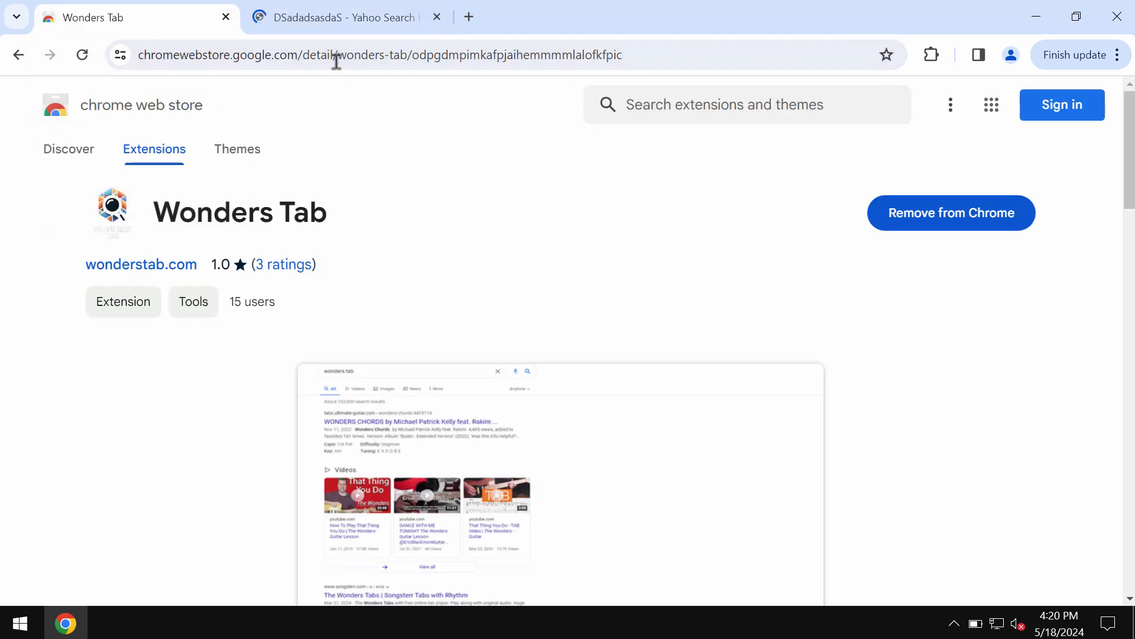
Close the Yahoo results tab and reach the Manage Extensions page from a fresh tab
right_click(341, 16)
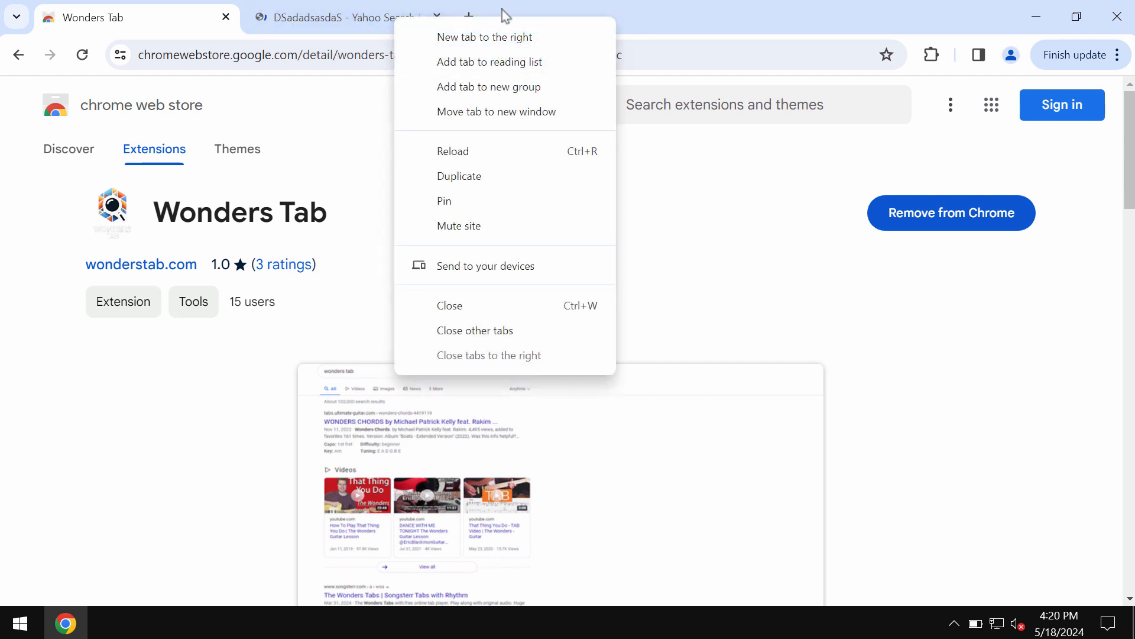
click(448, 305)
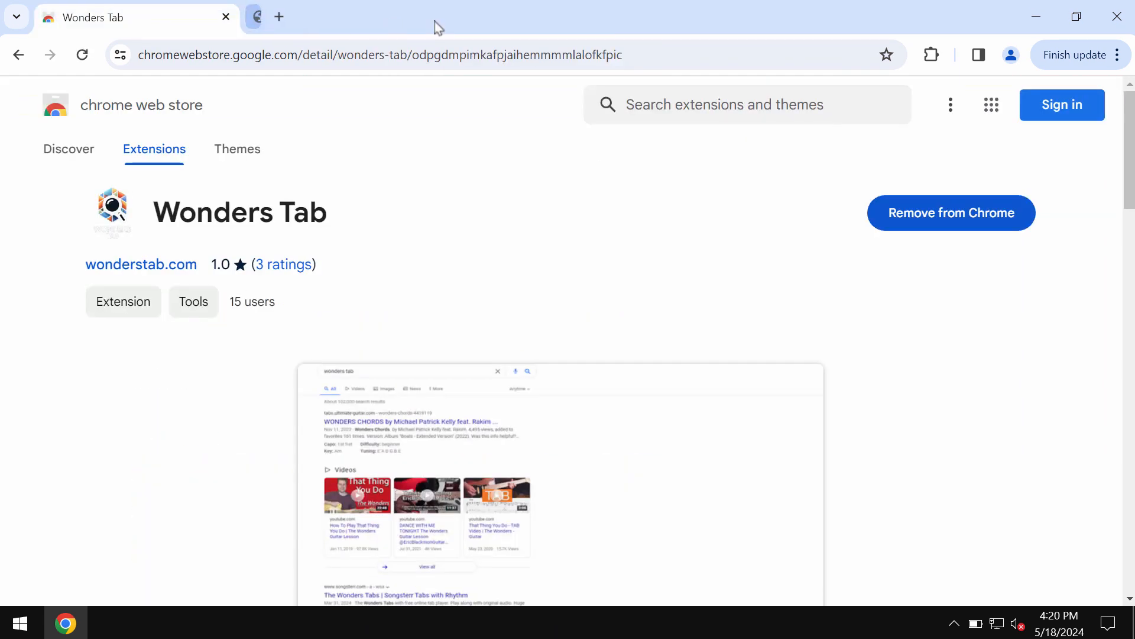
click(279, 17)
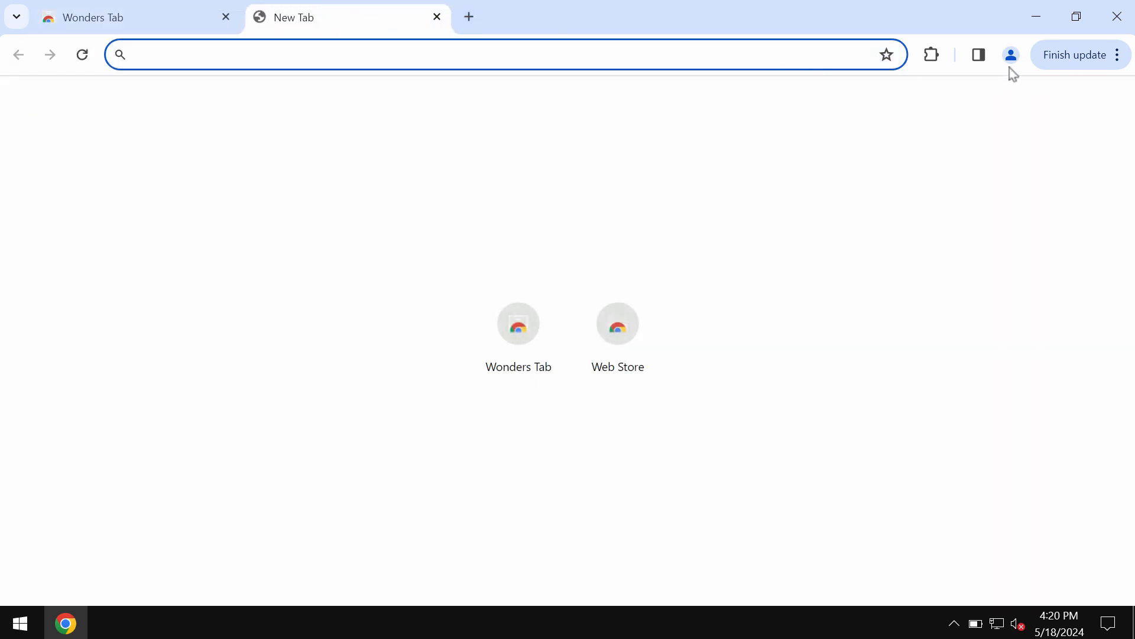
click(1117, 54)
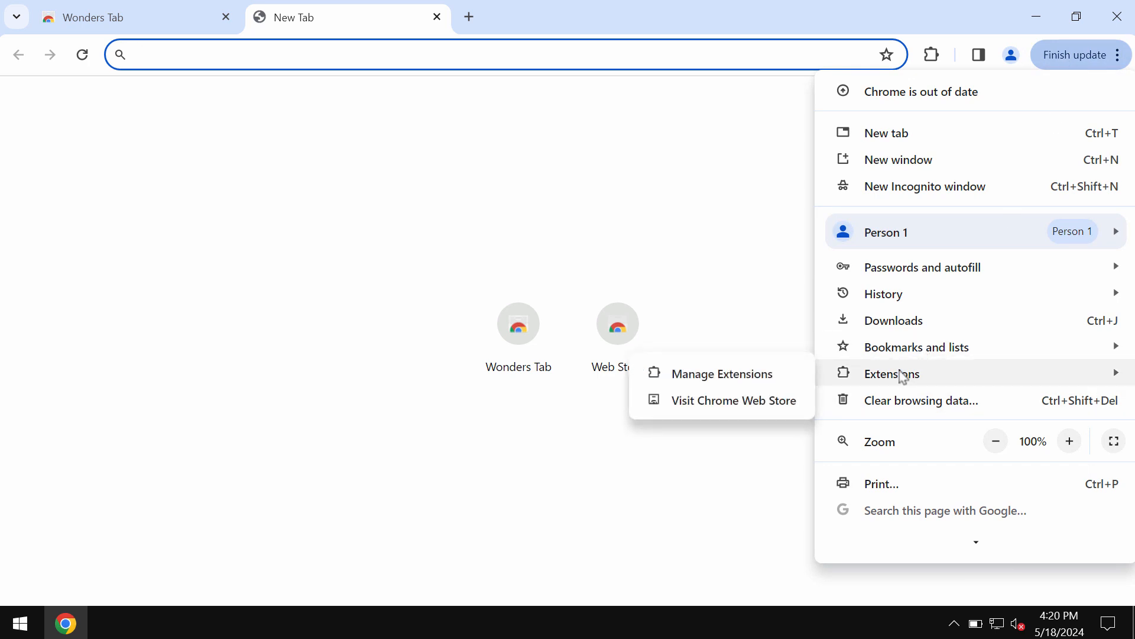
click(720, 372)
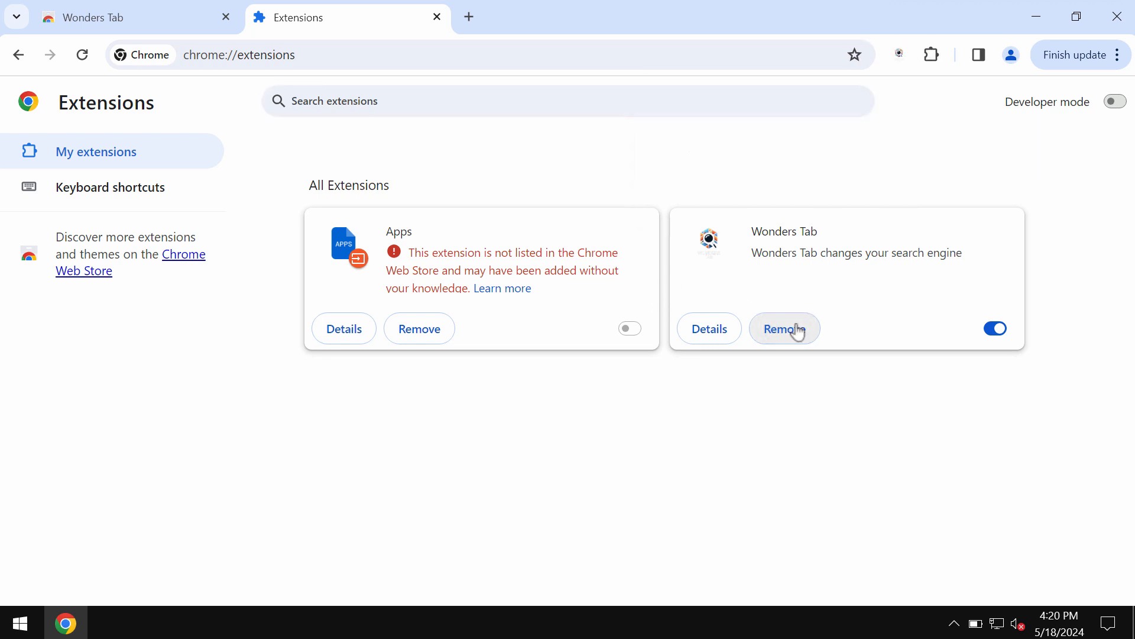
Remove the Wonders Tab and Apps extensions, then start a new test search
click(784, 328)
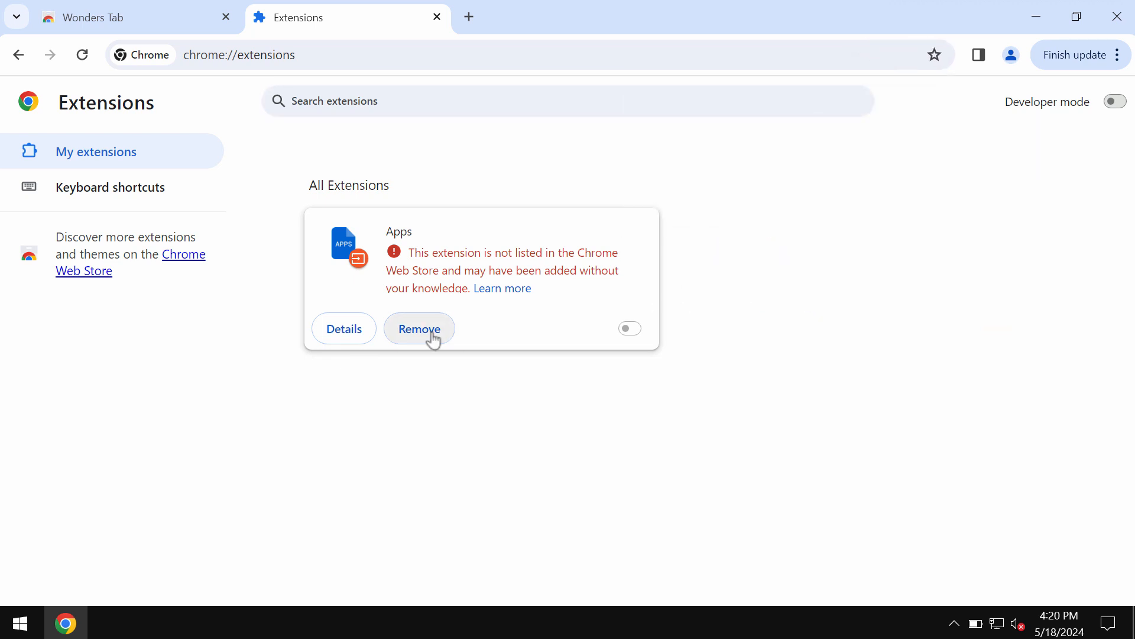
click(419, 328)
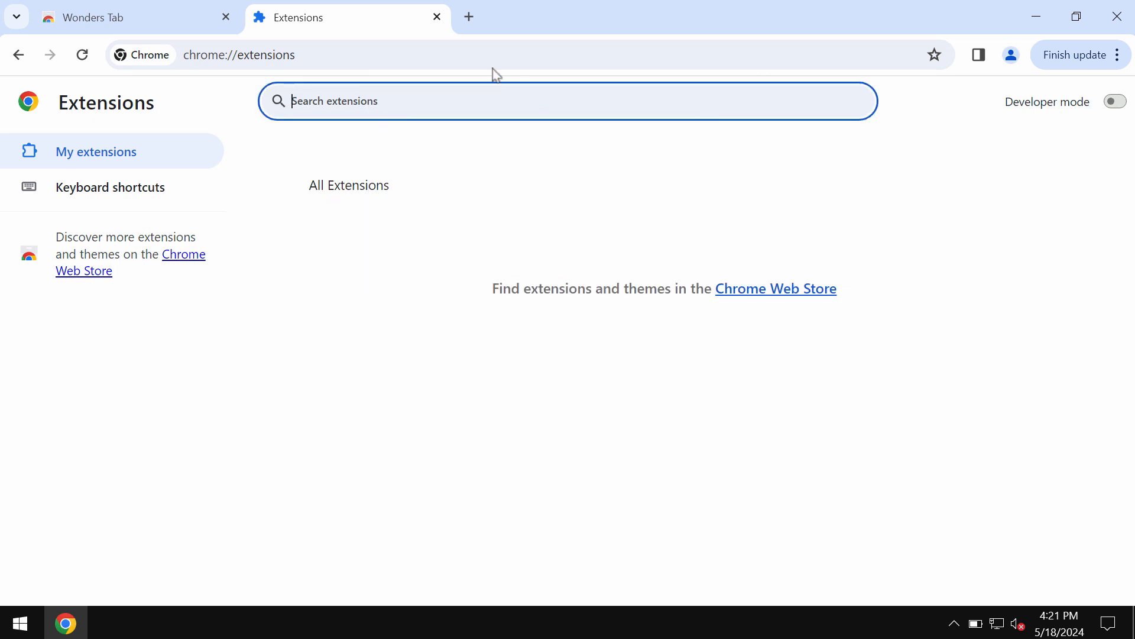
text(c)
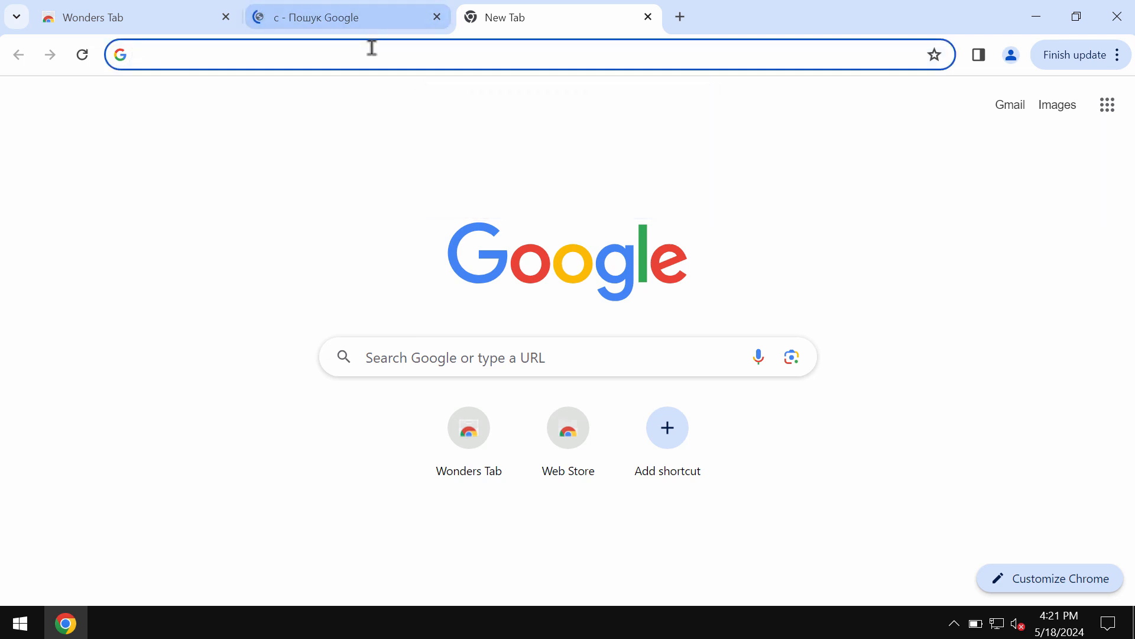
Go to combocleaner via the address bar and close the leftover tabs
text(combocleaner.com)
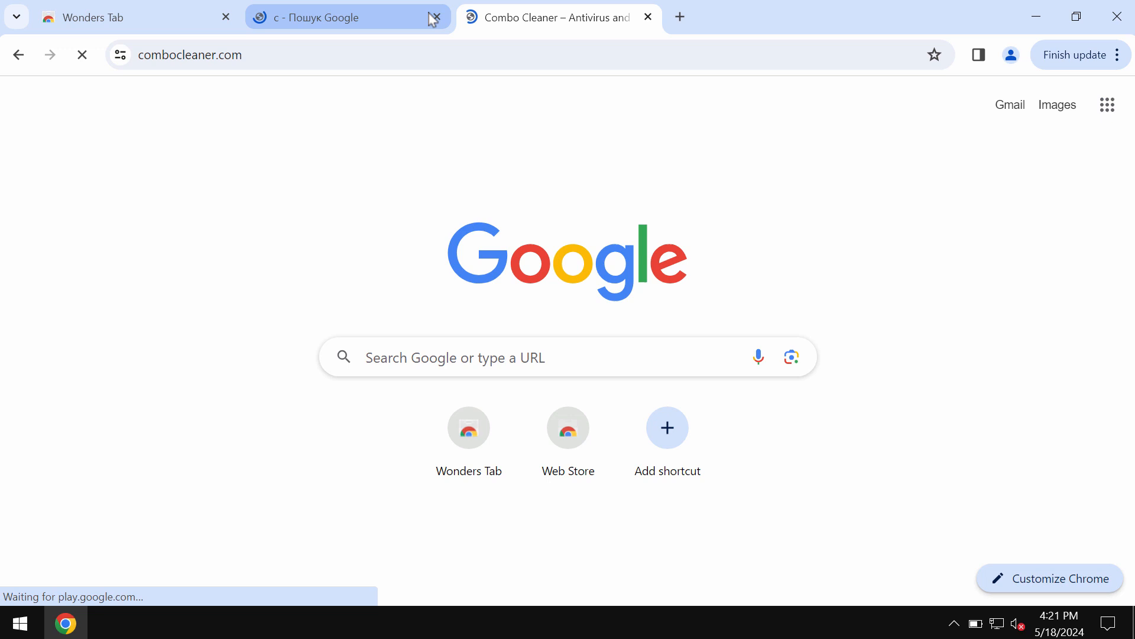
click(347, 18)
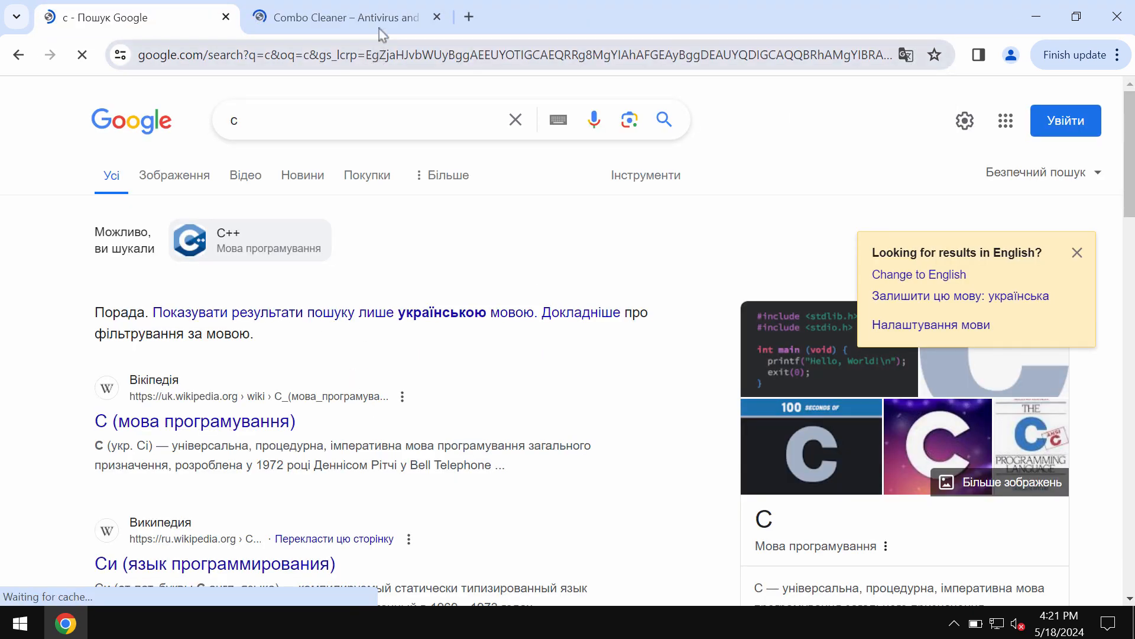
click(341, 18)
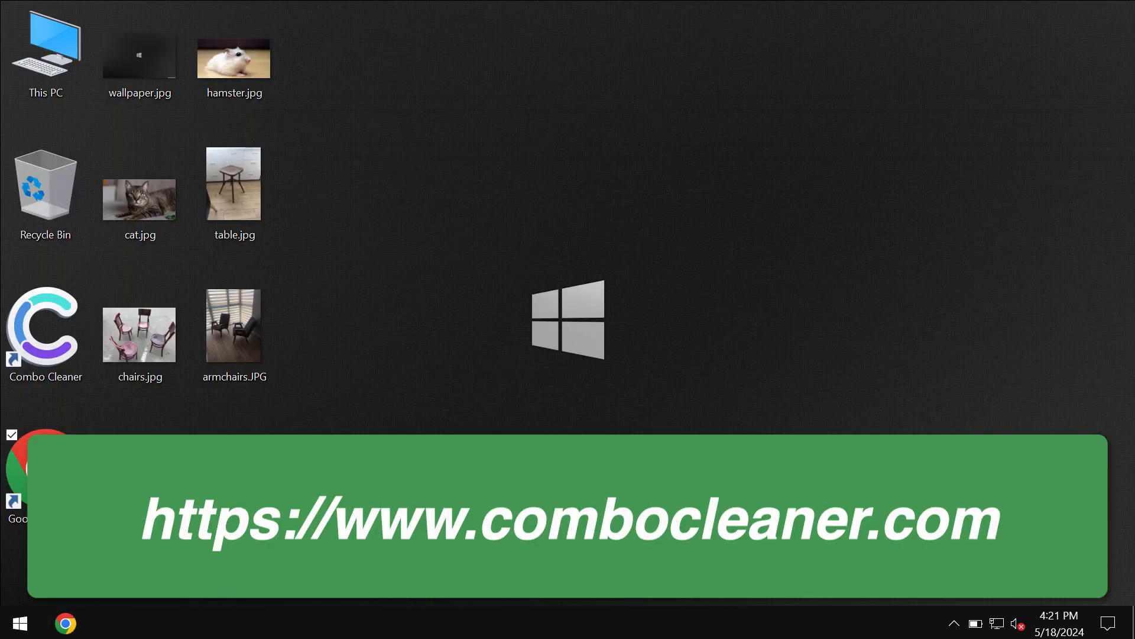
Launch Combo Cleaner from its desktop shortcut to reach the Dashboard
click(45, 330)
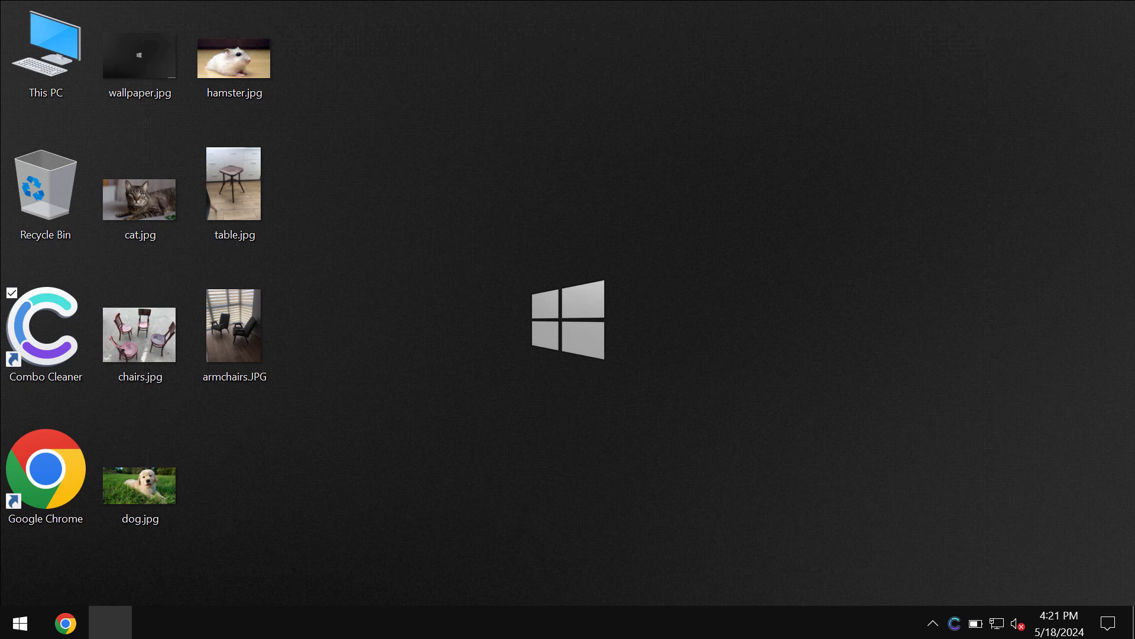
double_click(43, 330)
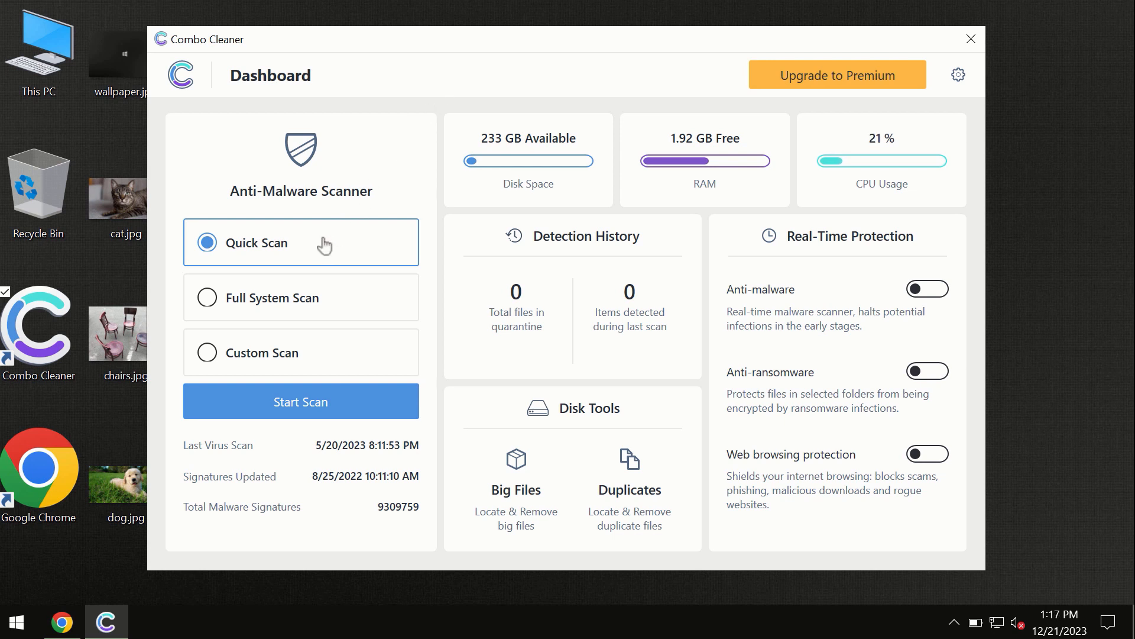
mouse_move(218, 260)
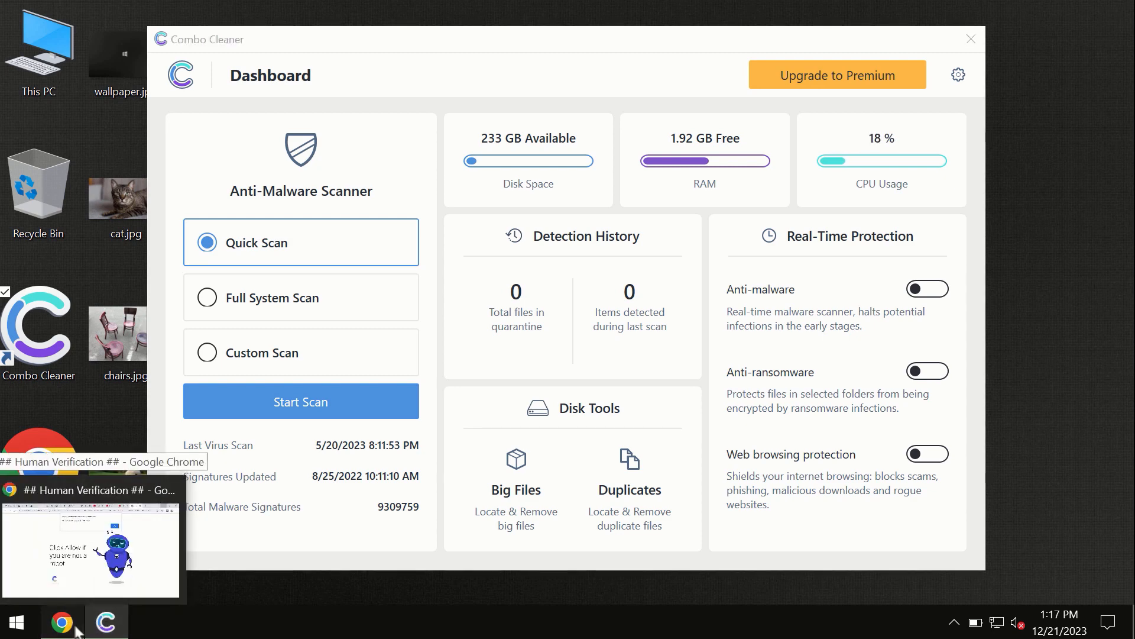
click(61, 621)
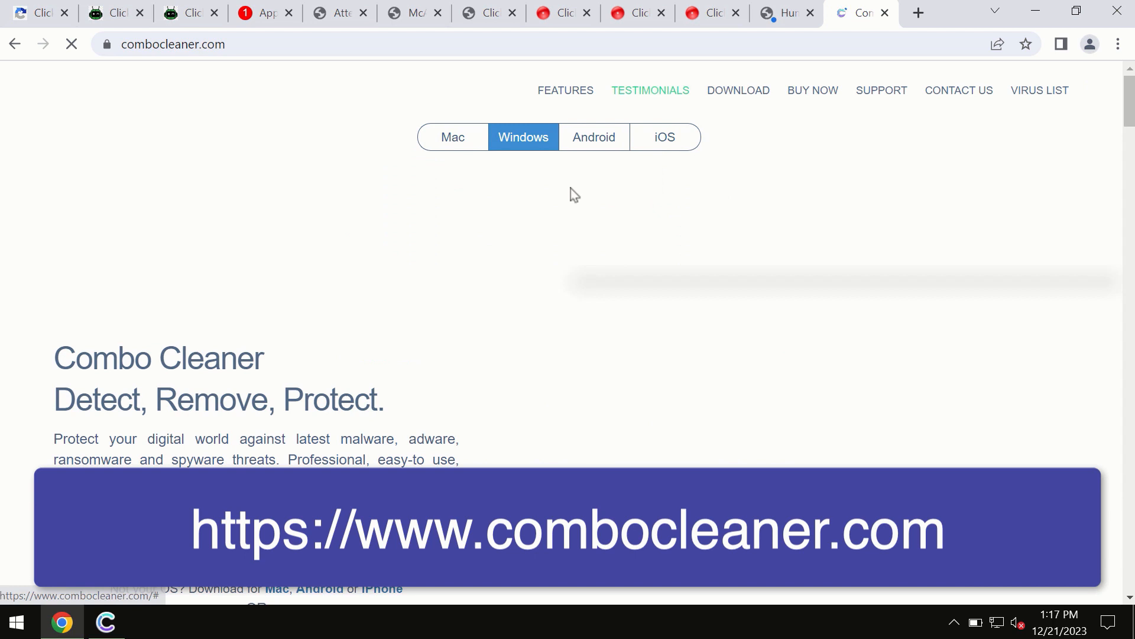
mouse_move(454, 176)
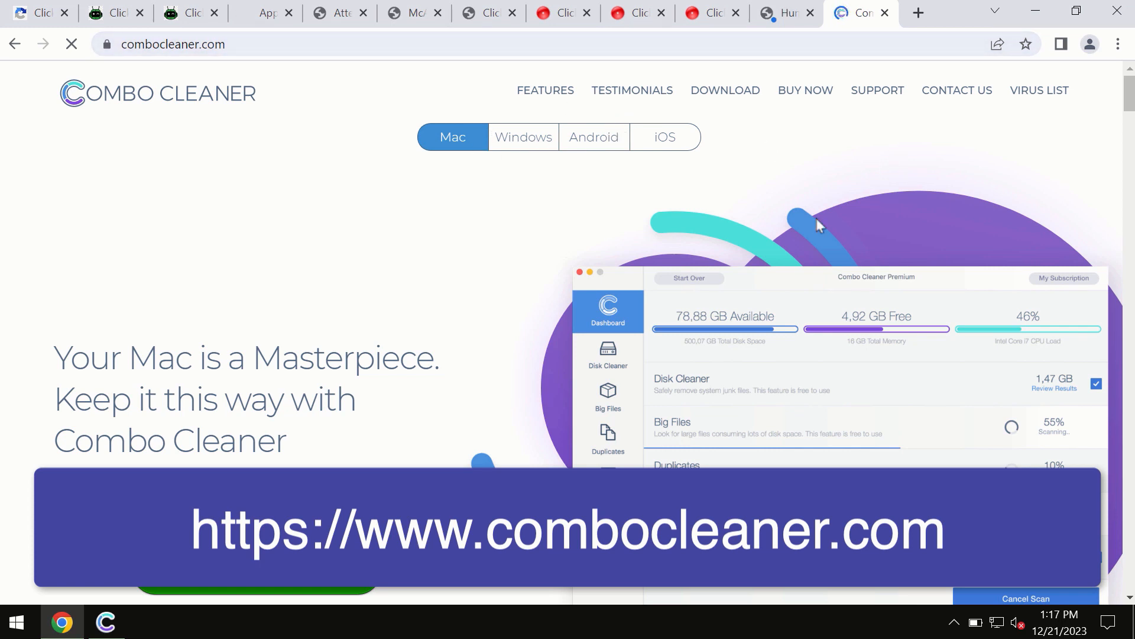
click(664, 137)
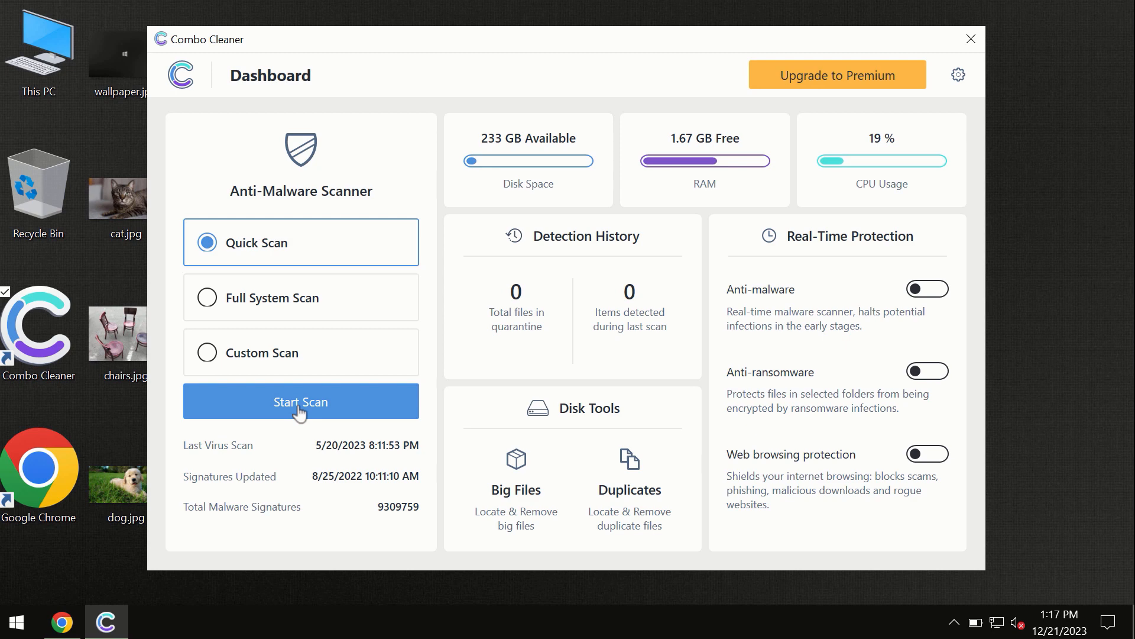
Start the Combo Cleaner Quick Scan for malware
click(299, 401)
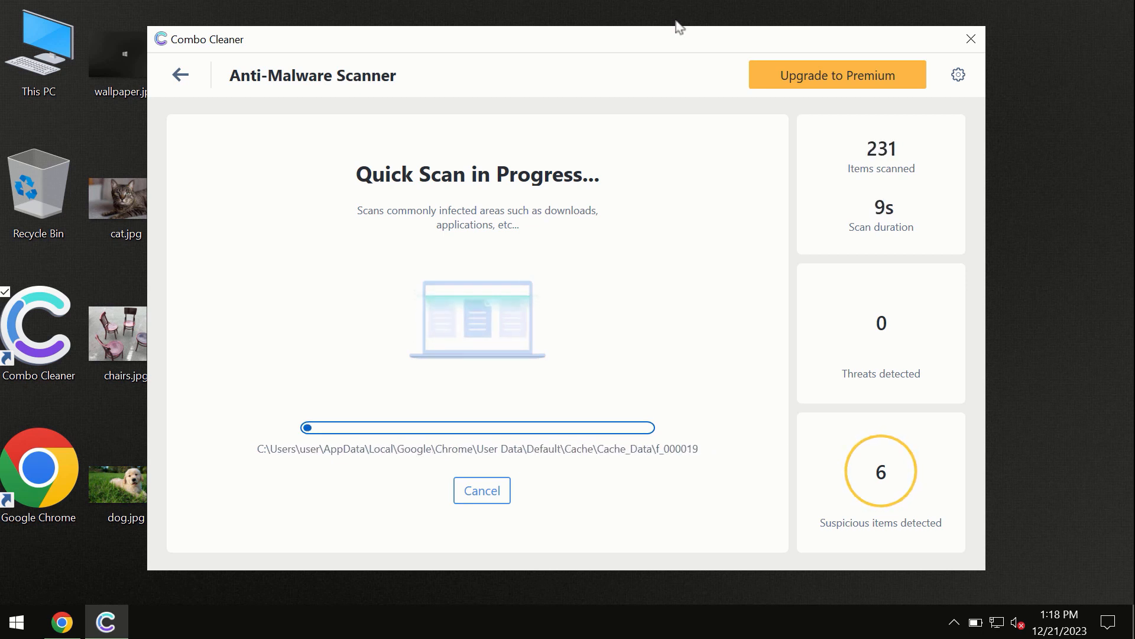
mouse_move(499, 243)
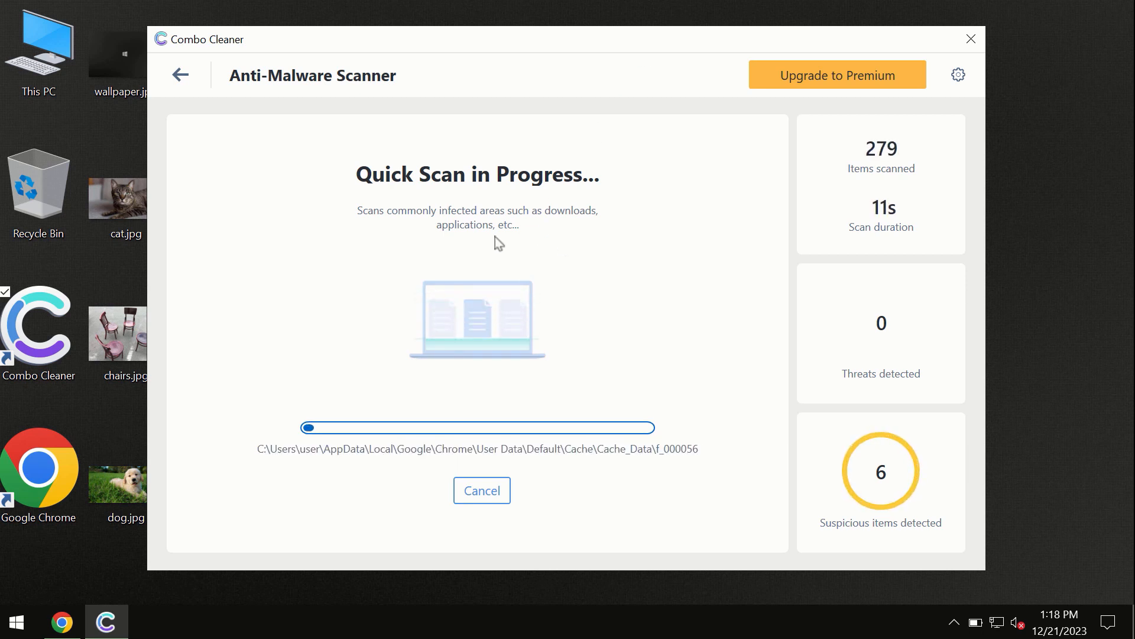
mouse_move(592, 160)
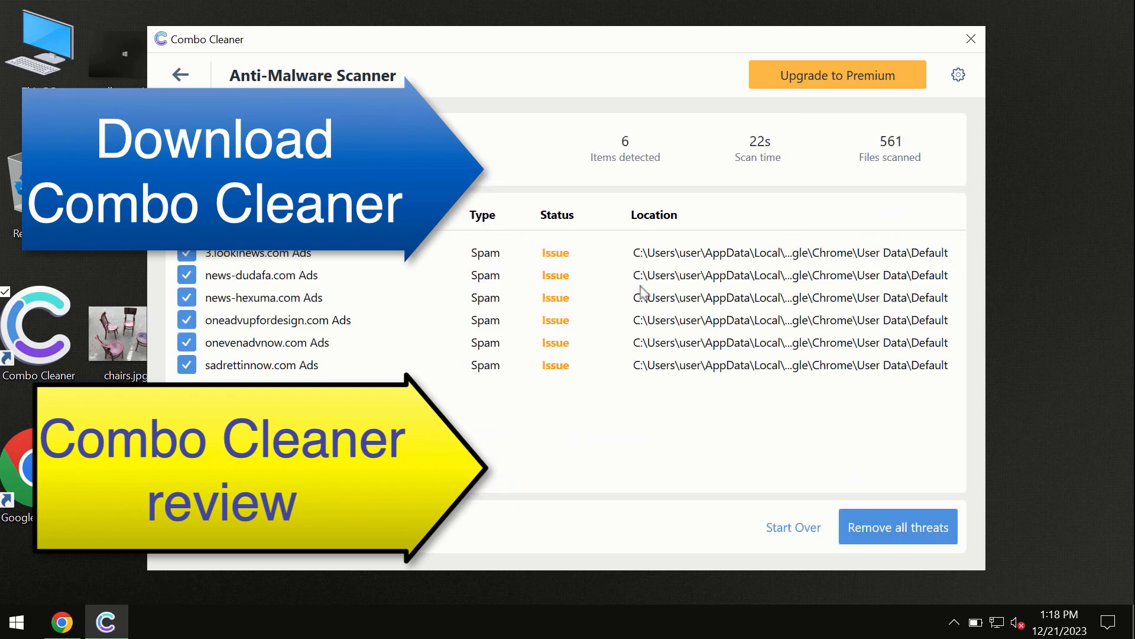
mouse_move(635, 66)
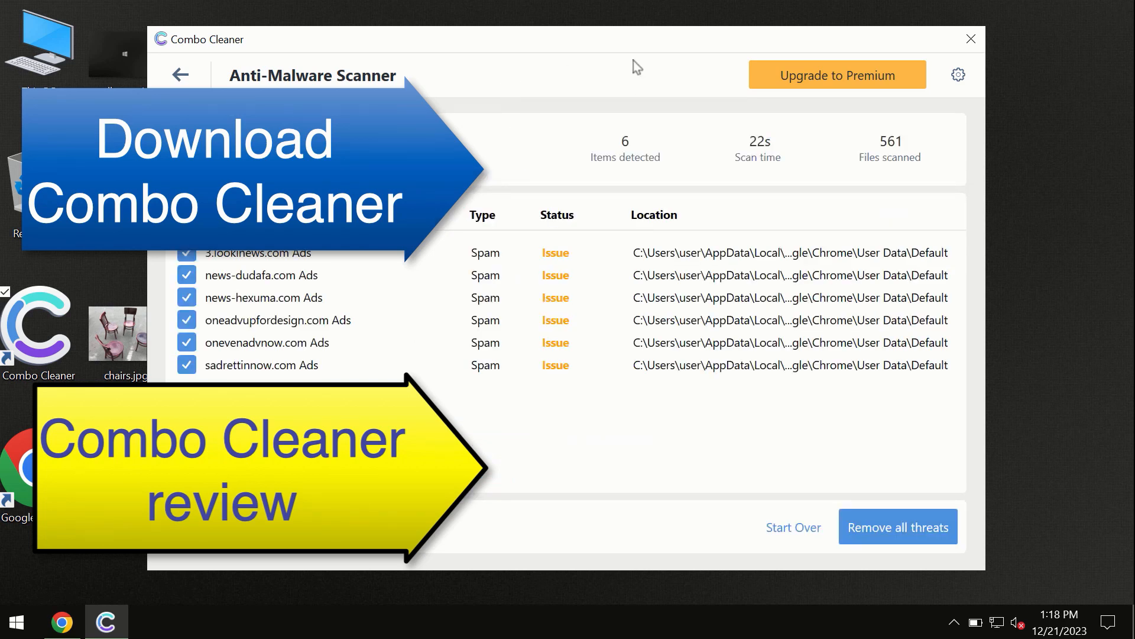
mouse_move(659, 180)
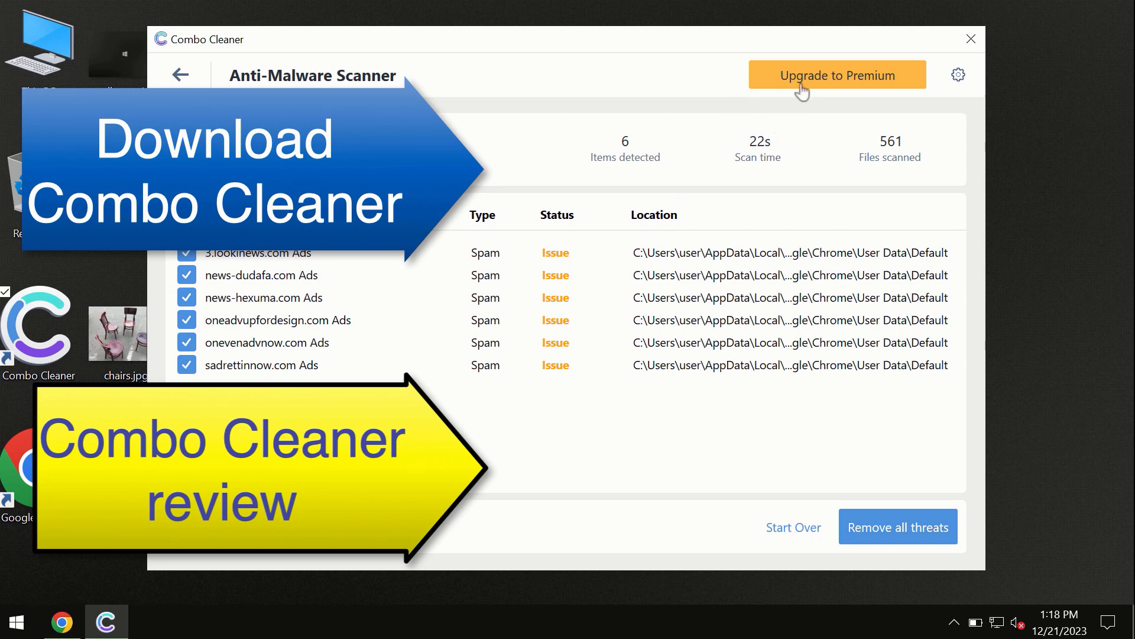
Show the Get Combo Cleaner Premium upgrade page
click(836, 74)
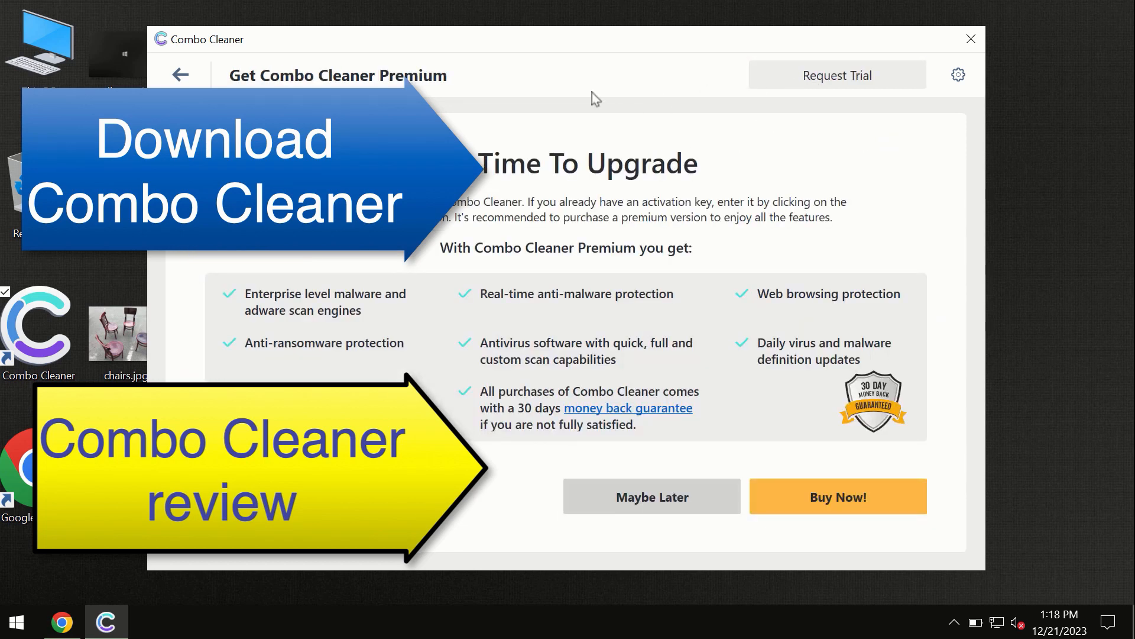